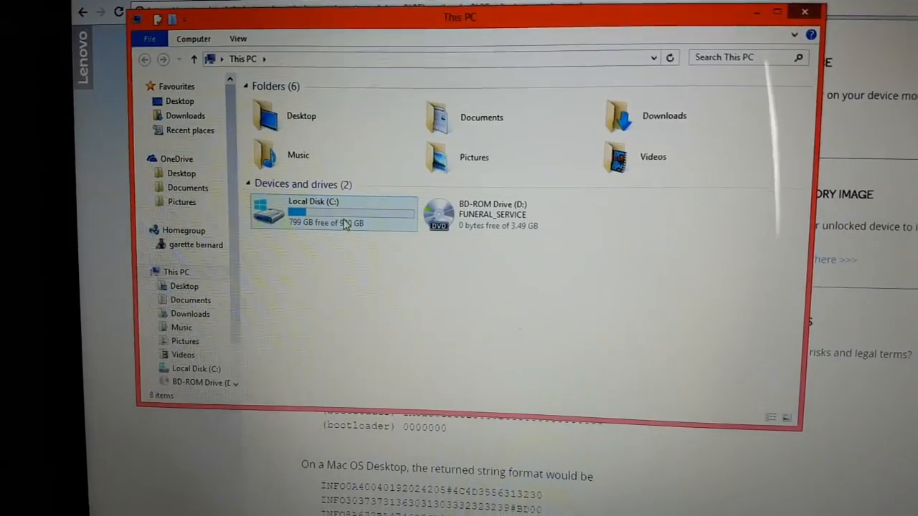
# Navigate from Local Disk (C:) into the Minimal ADB and Fastboot folder.
pyautogui.doubleClick(313, 212)
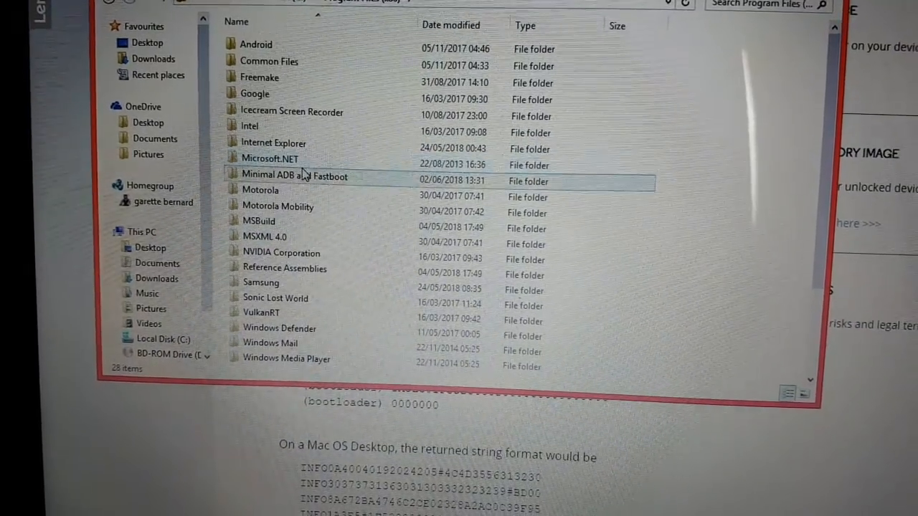
pyautogui.doubleClick(296, 177)
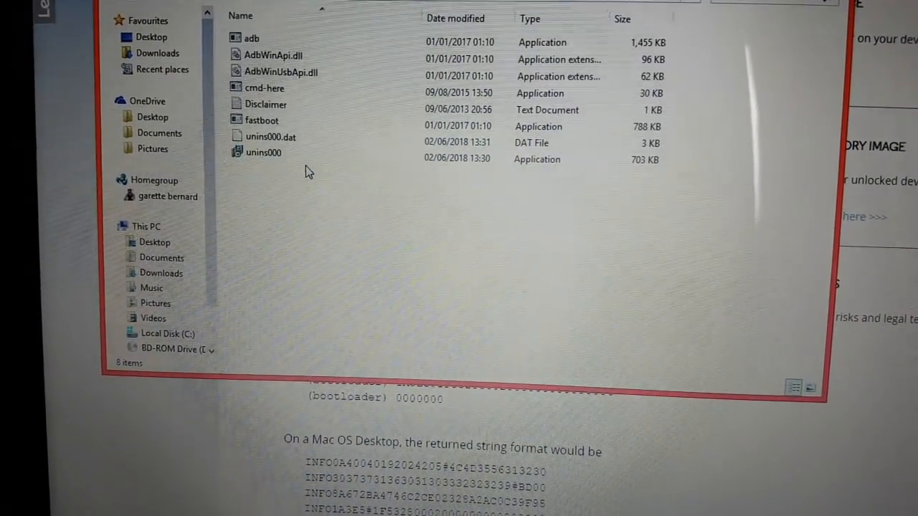